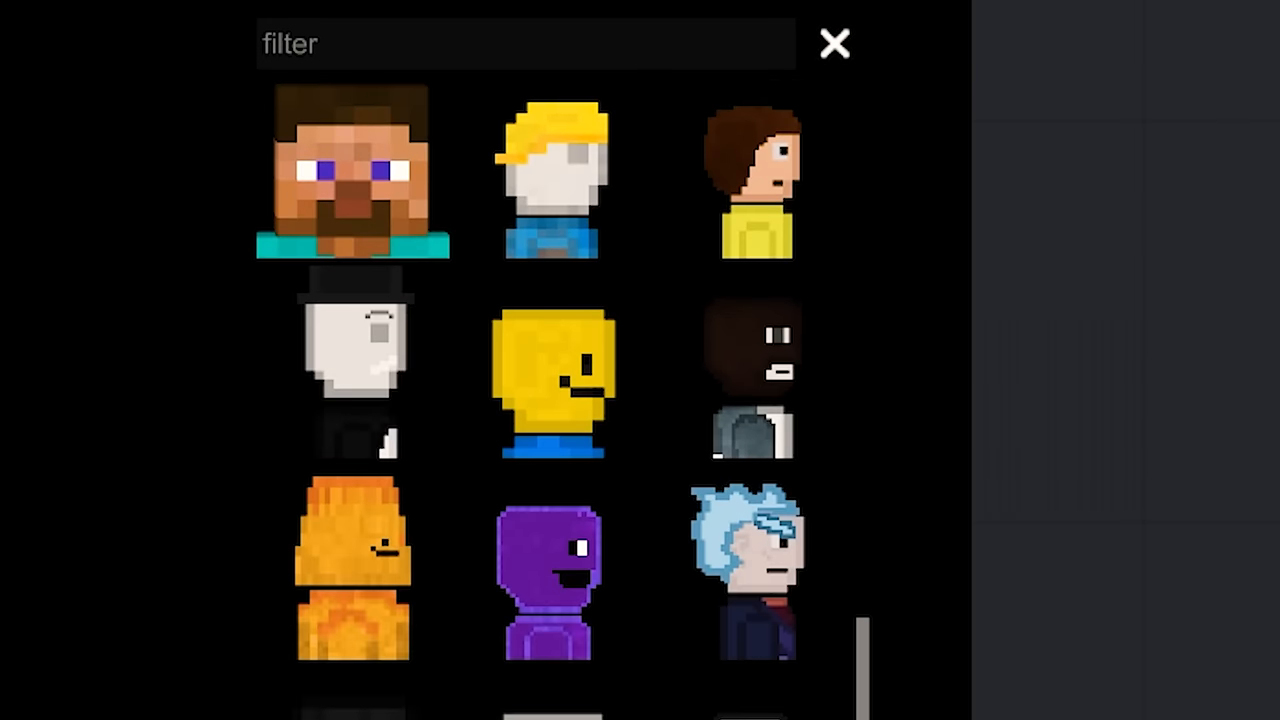
# - Pick a modded NPC head from the character spawn catalogue
pyautogui.click(834, 44)
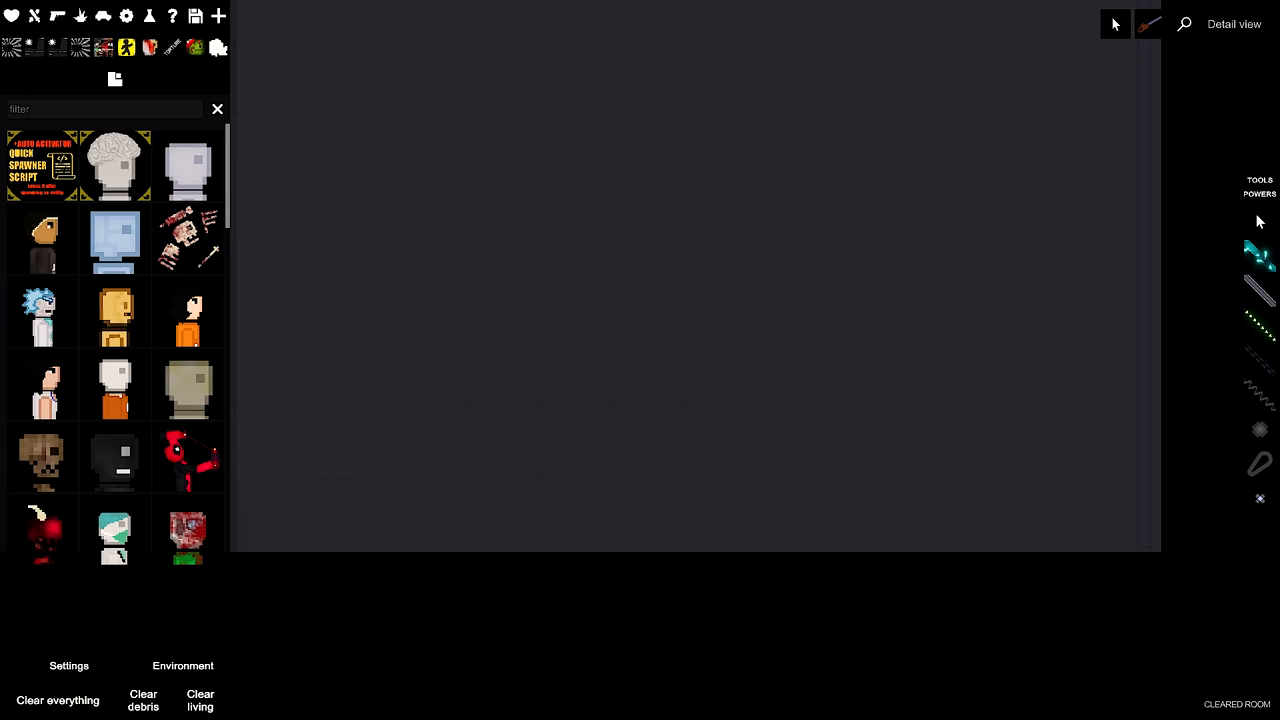
# - Group the two selected masked ragdolls as a team to fight the blue-suited NPCs
pyautogui.rightClick(508, 410)
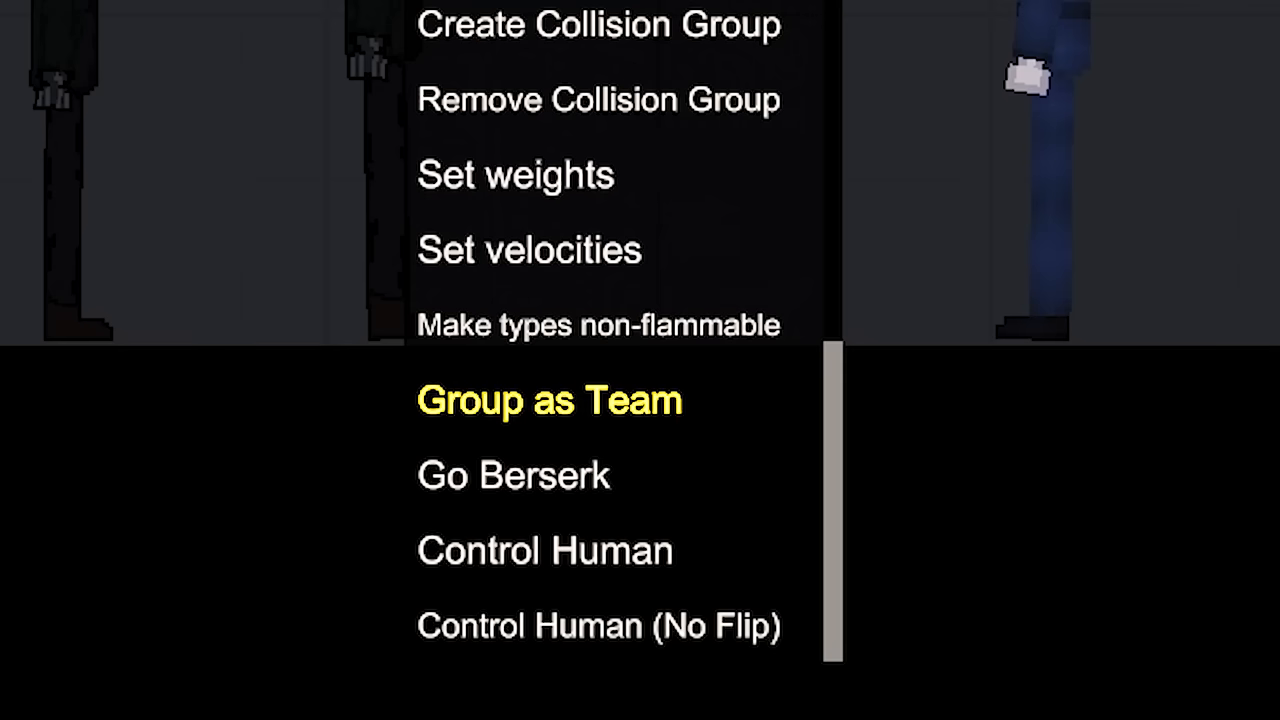
pyautogui.click(548, 400)
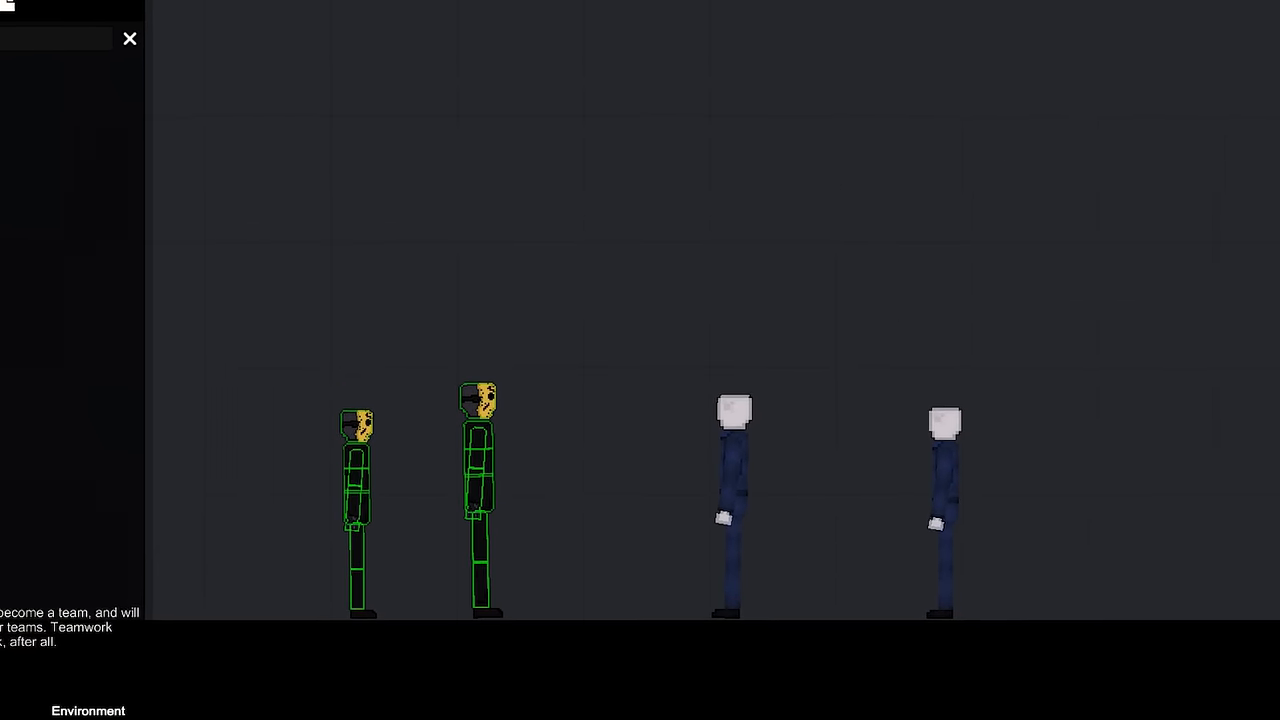
pyautogui.click(129, 38)
pyautogui.write('mache')
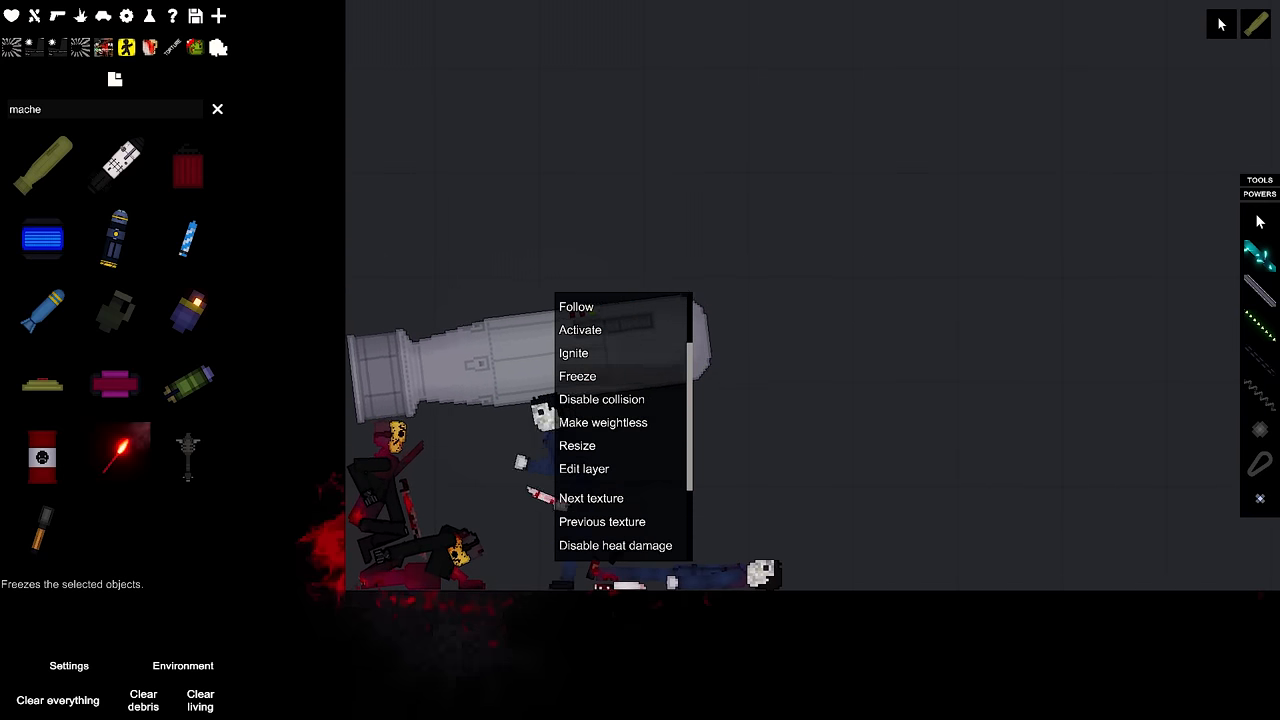
# - Freeze the selected objects from the context menu
pyautogui.click(580, 329)
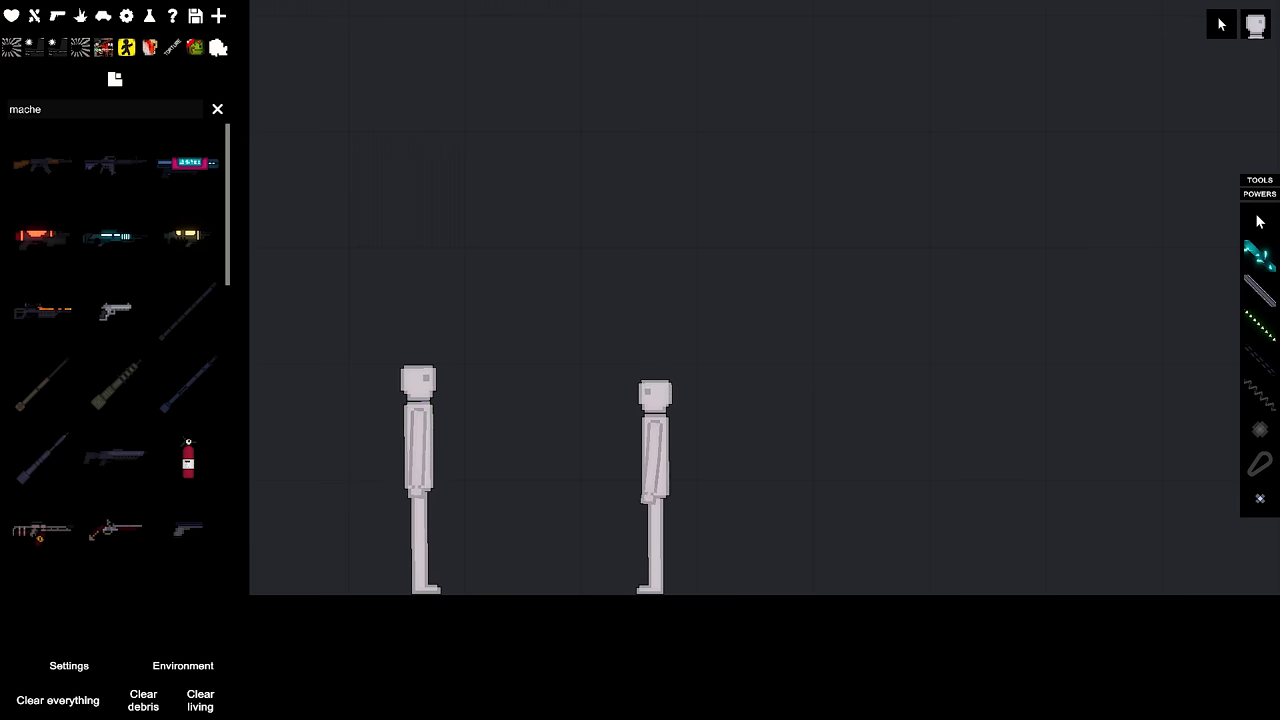
# - Let the berserk blue-shirted NPC jab the wounded brown ragdoll with its syringe
pyautogui.scroll(-3)
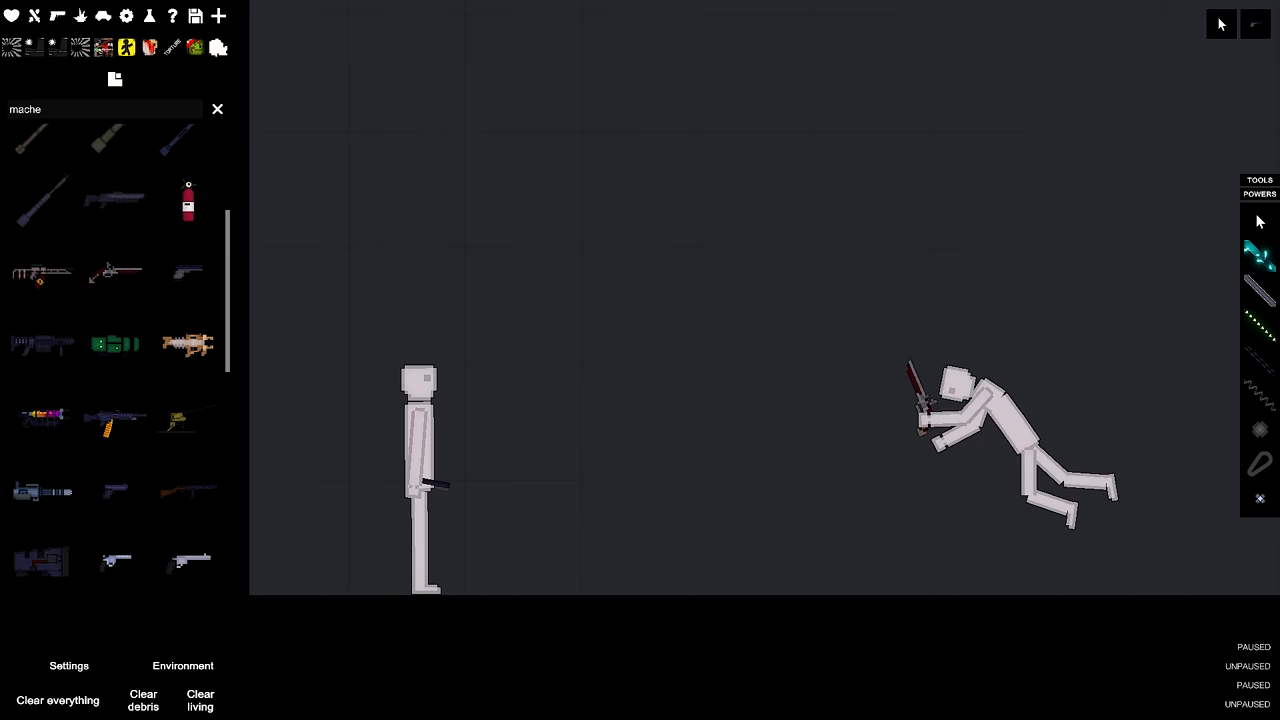
pyautogui.rightClick(1000, 440)
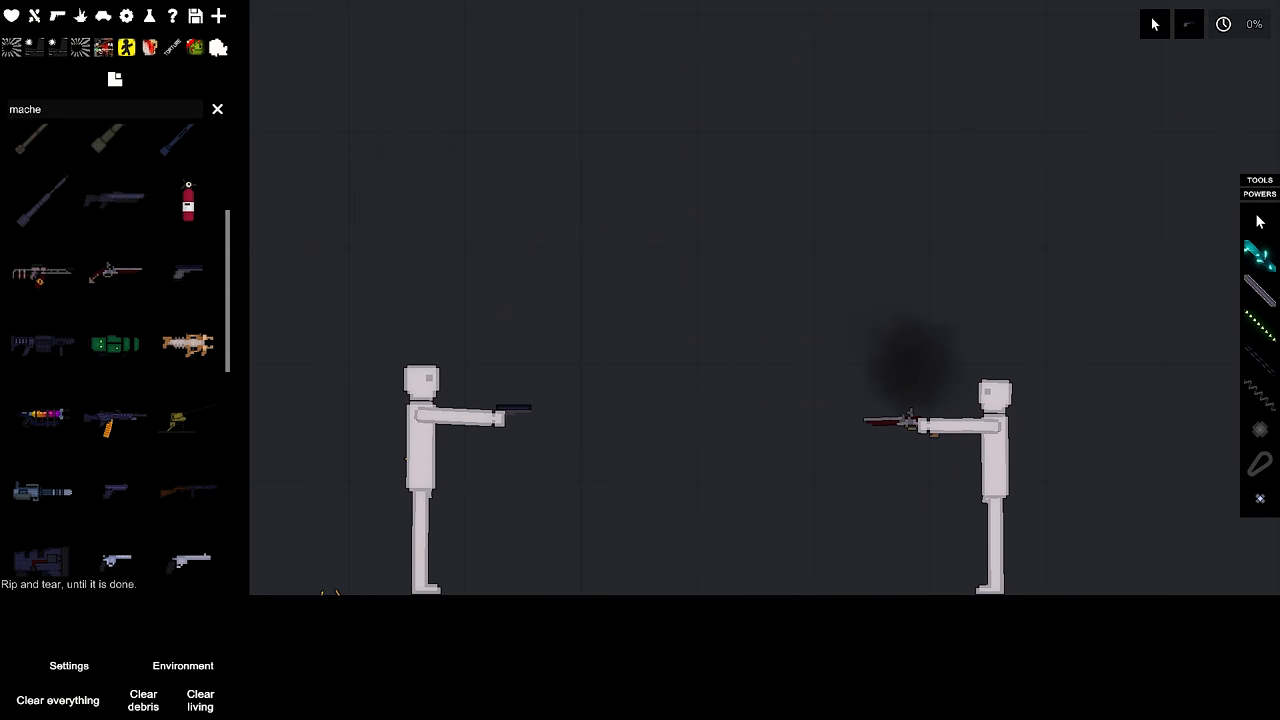
pyautogui.click(1222, 24)
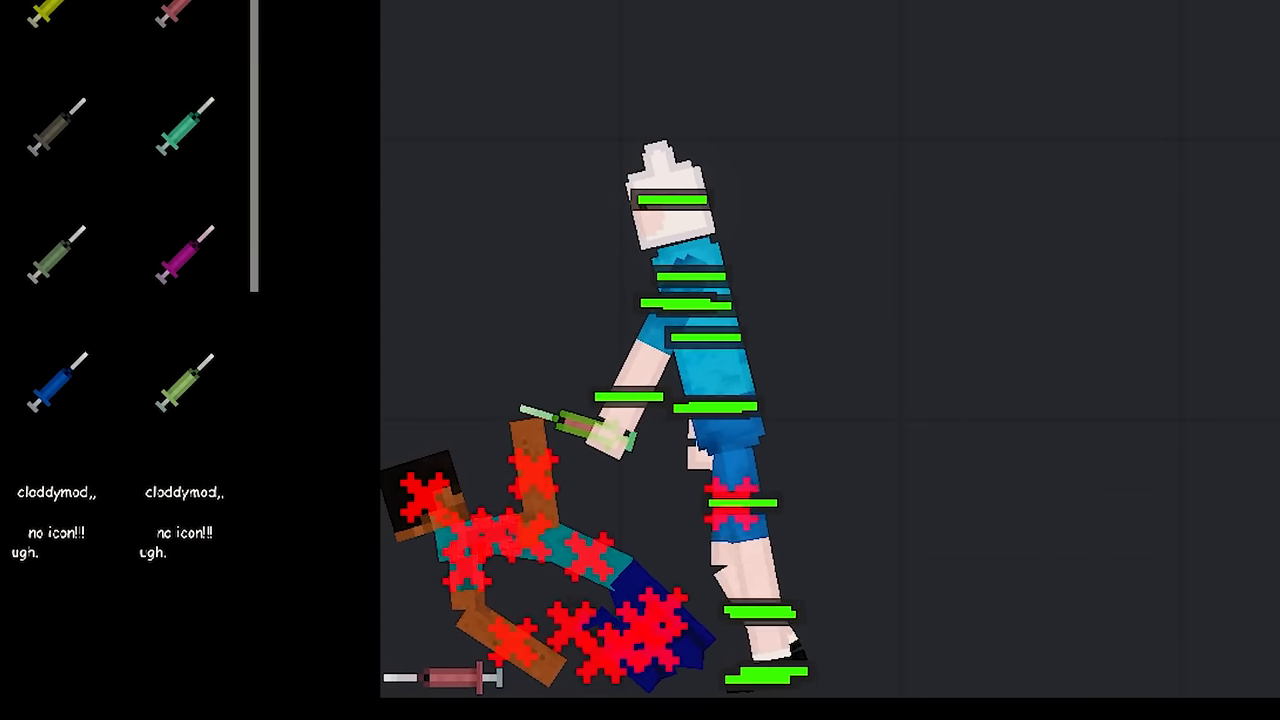
pyautogui.click(57, 699)
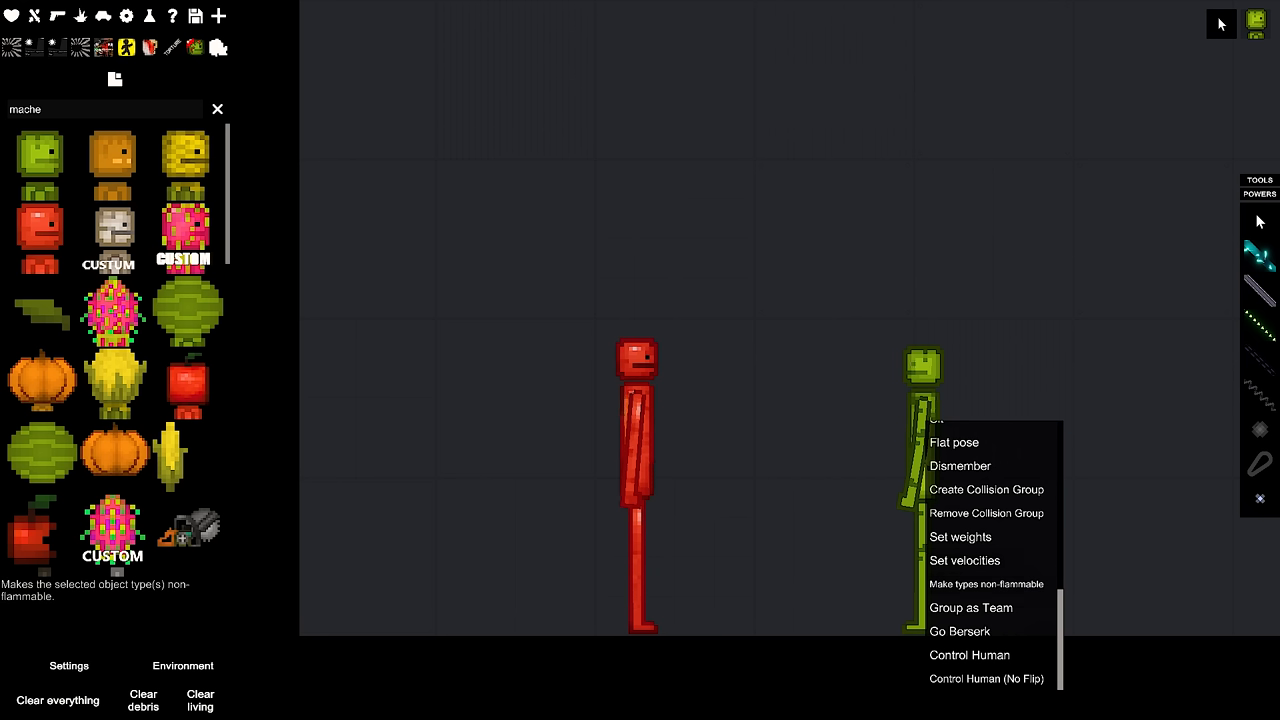
# - Choose Go Berserk for the green melon person
pyautogui.click(969, 655)
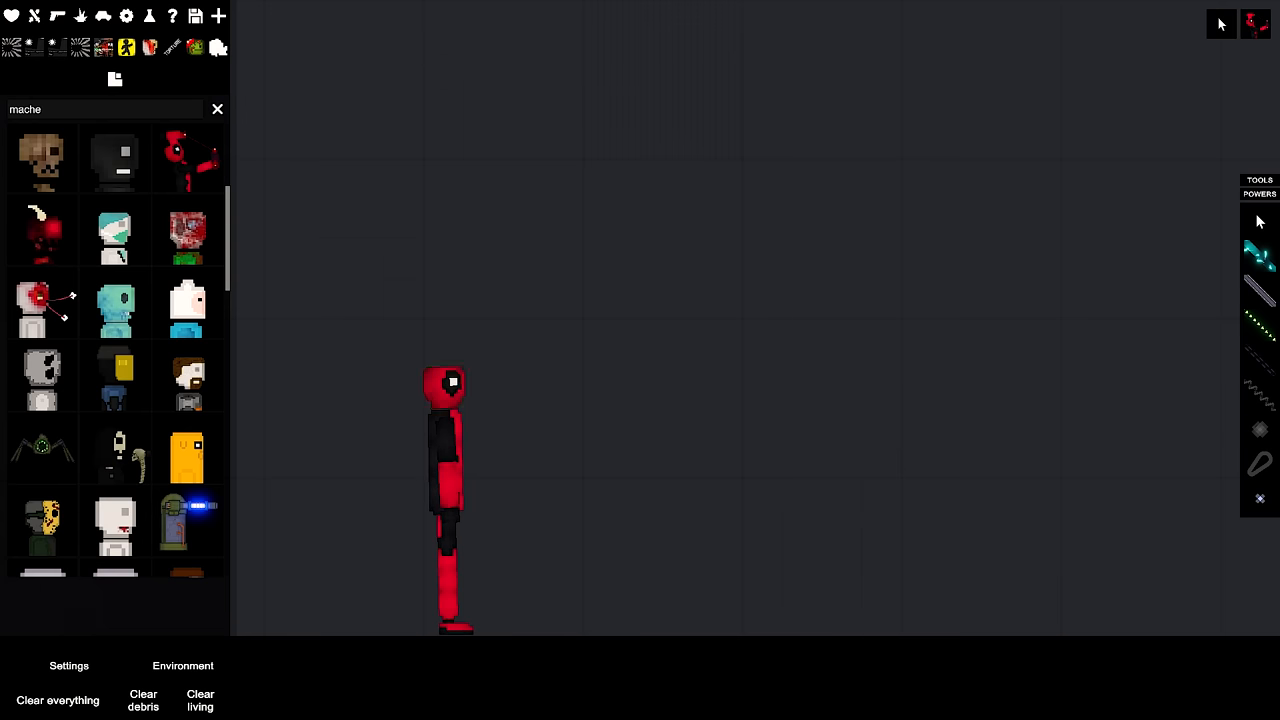
# - Add the next item near the Deadpool-style and yellow NPCs and bring up their actions
pyautogui.click(755, 450)
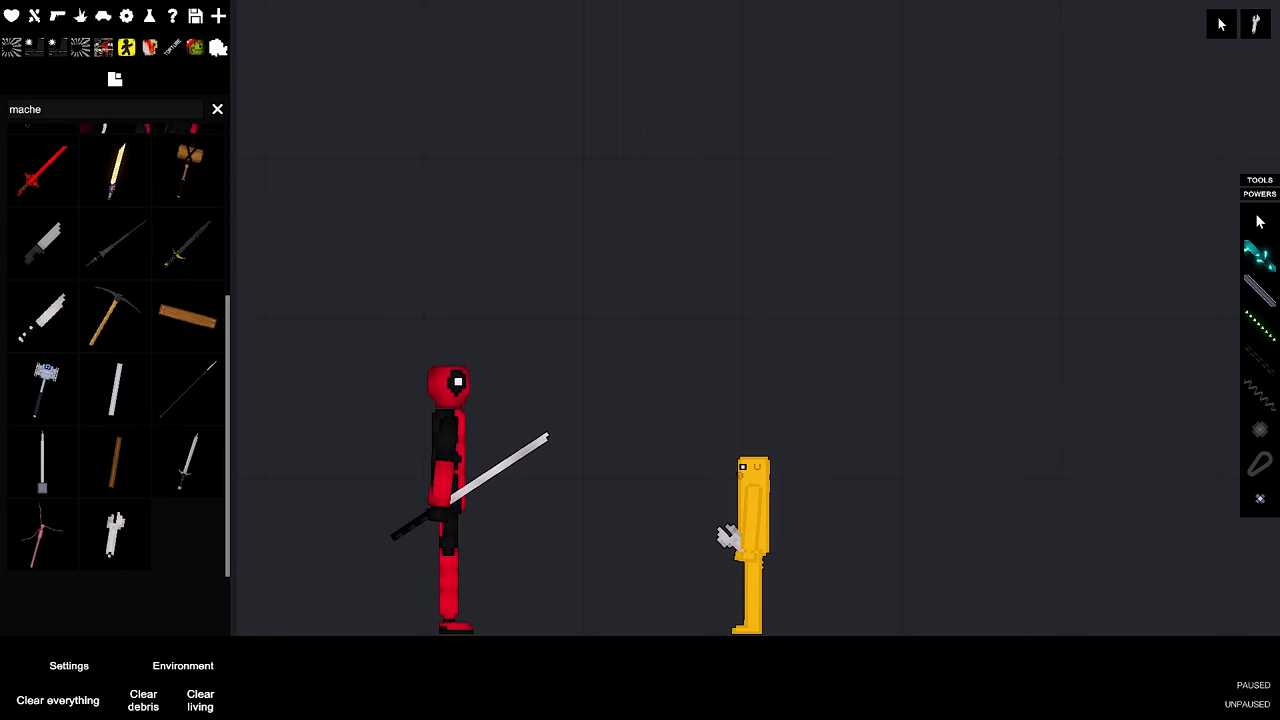
pyautogui.rightClick(750, 540)
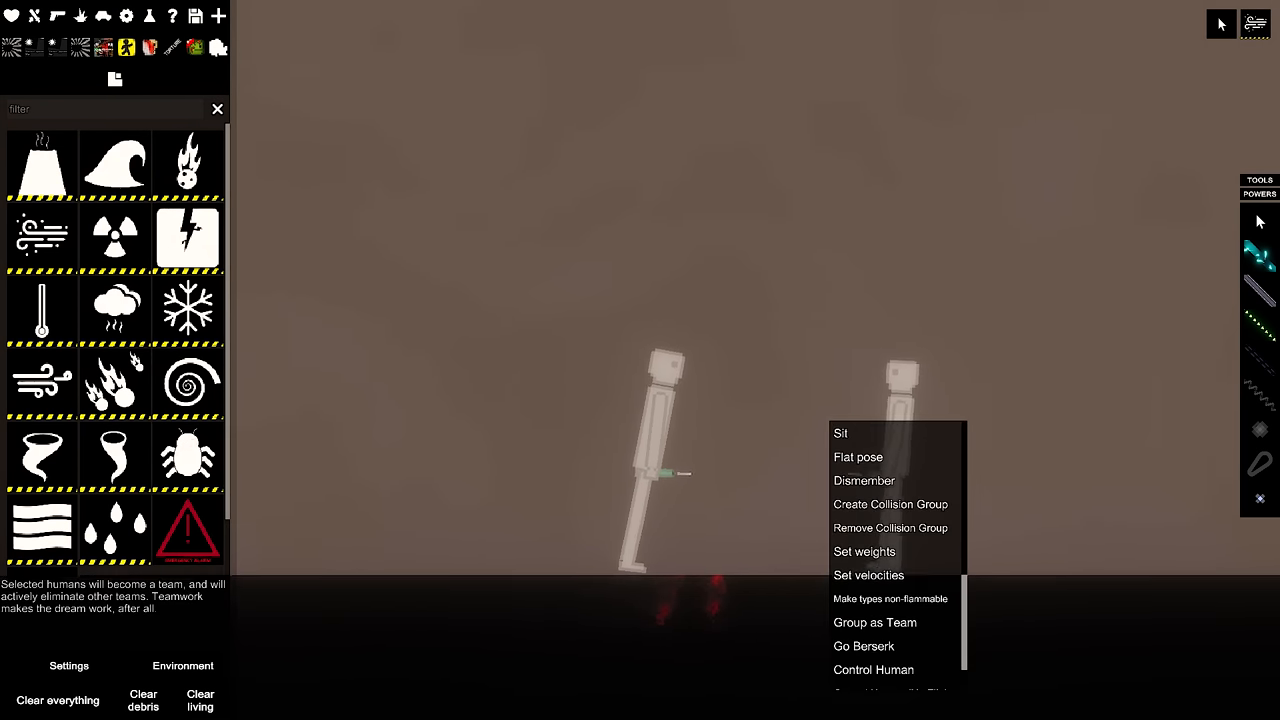
# - Choose Go Berserk for both pale ragdolls, one holding a syringe
pyautogui.click(864, 645)
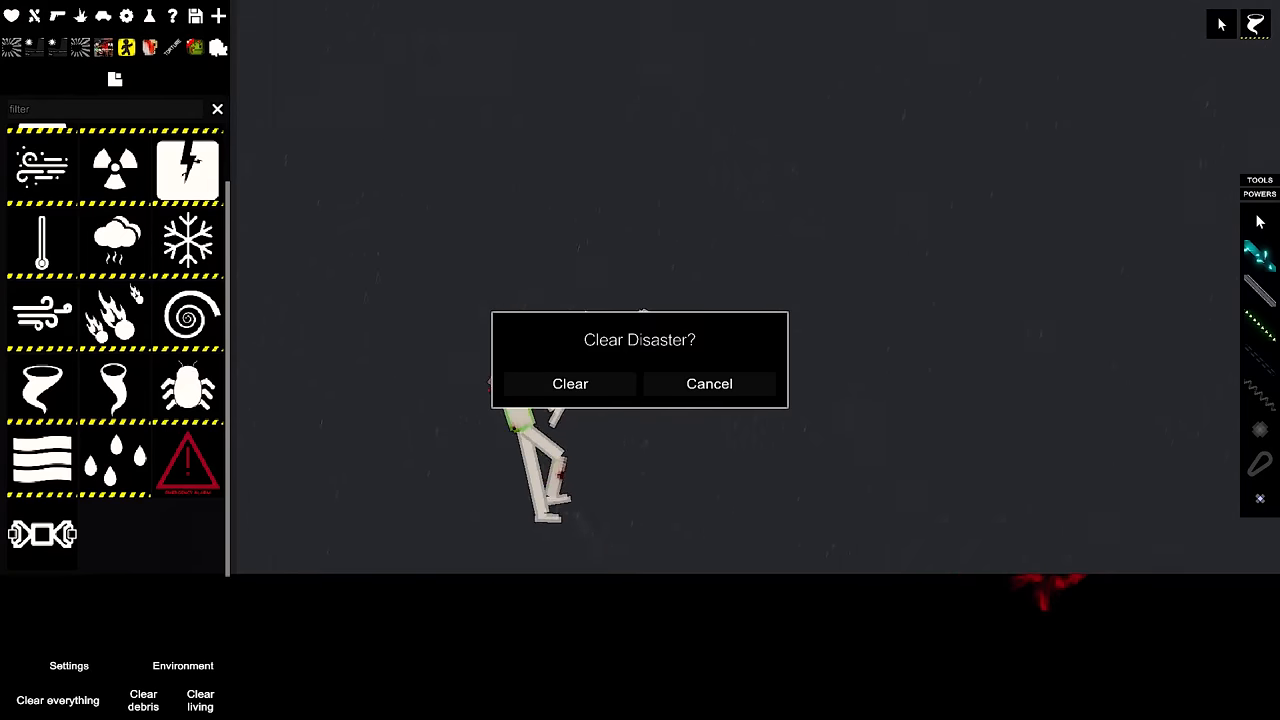
# - Confirm Clear in the dialog to remove the rainy disaster
pyautogui.click(570, 383)
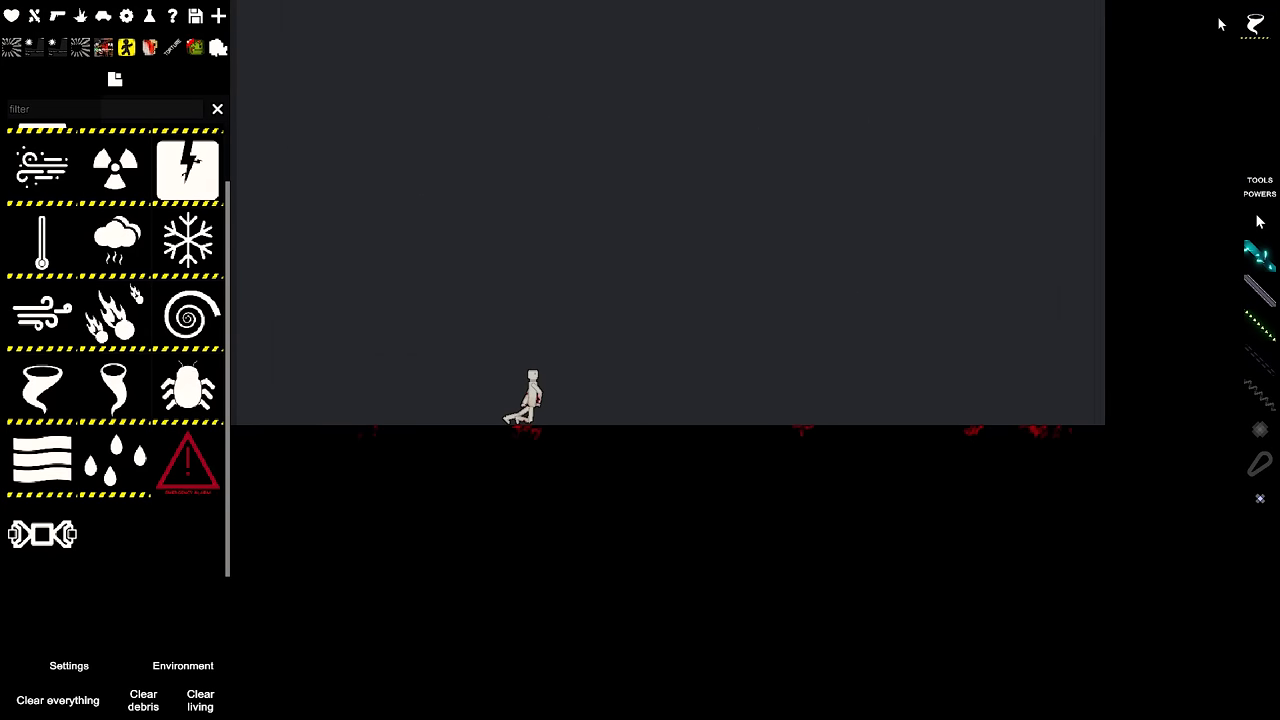